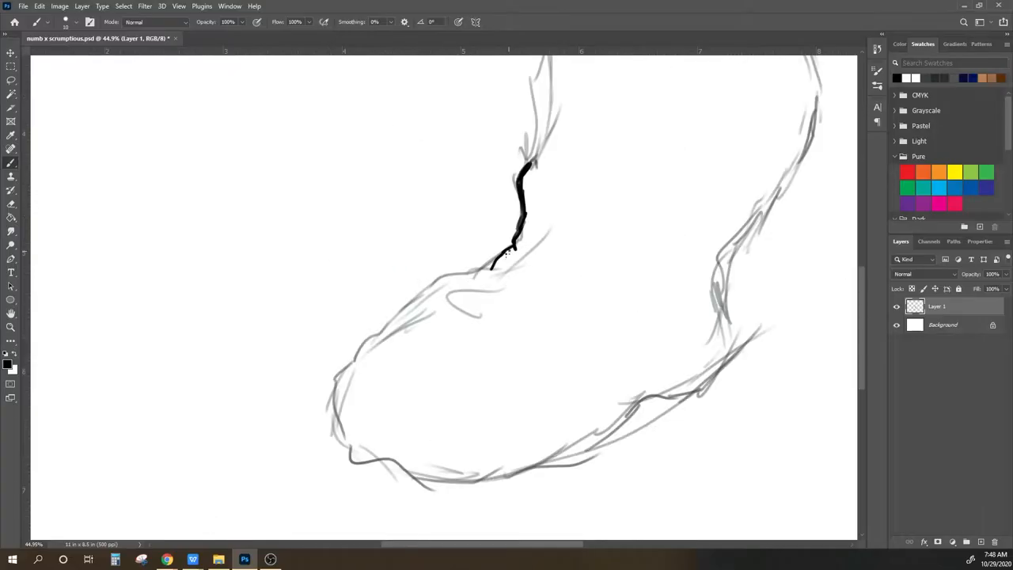
Trace dark outlines of the cave mouth and jagged rock teeth over the gray sketch
drag(490, 269, 736, 364)
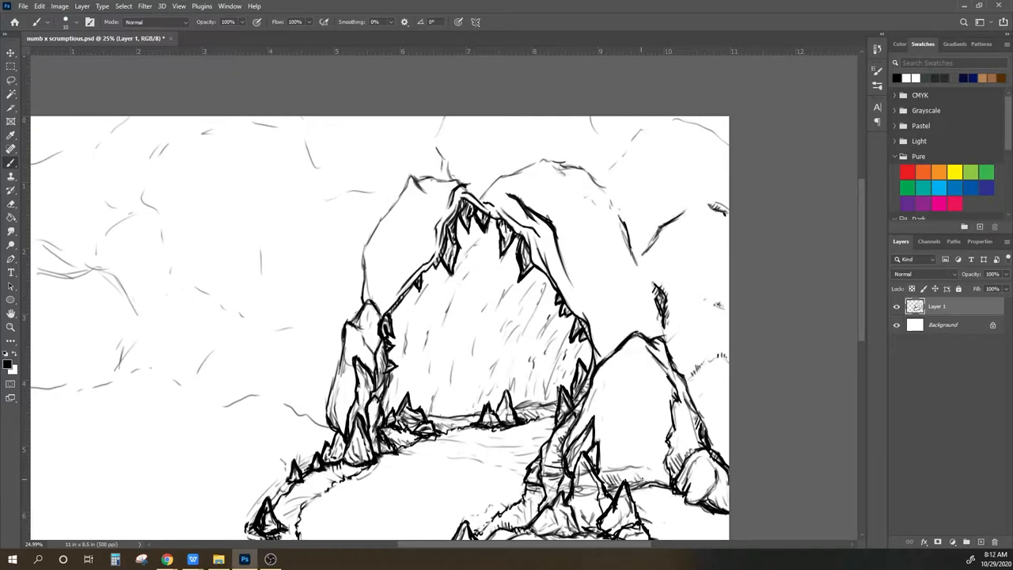
scroll(down, 3)
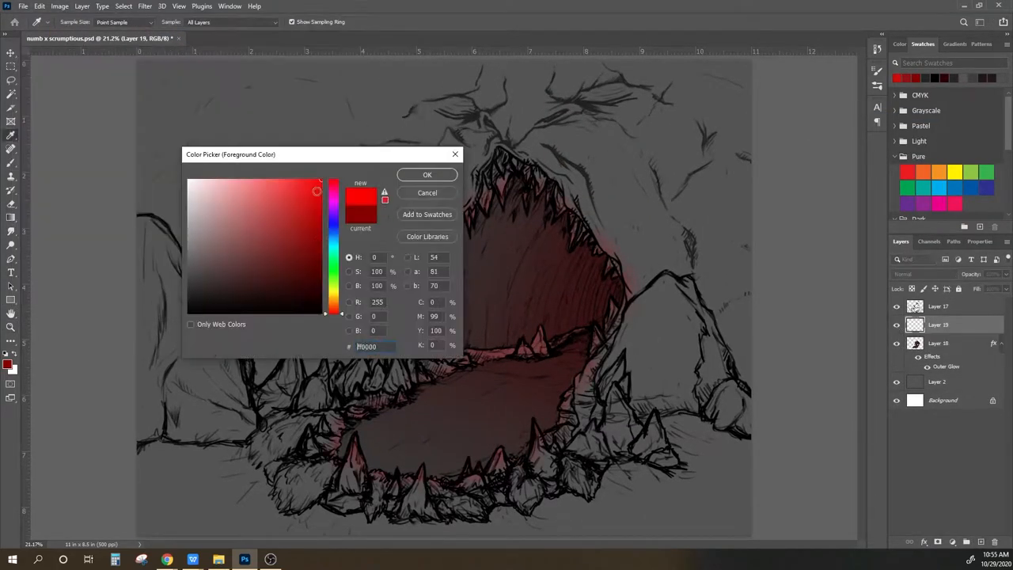
Pick pure red in the Color Picker for the mouth's glowing interior
click(427, 174)
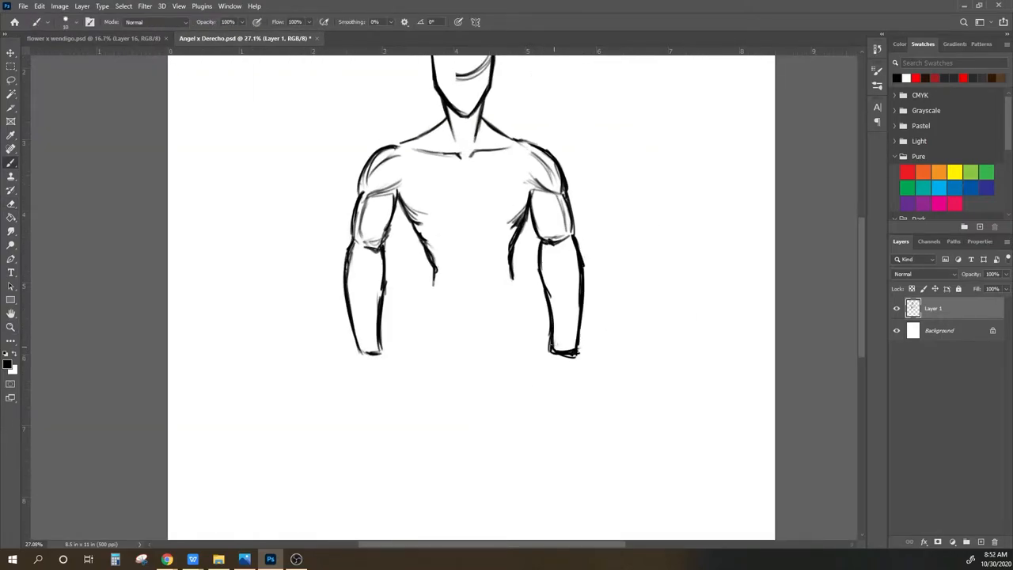
Switch to the Angel x Derecho document and ink the robed, winged figure
click(39, 5)
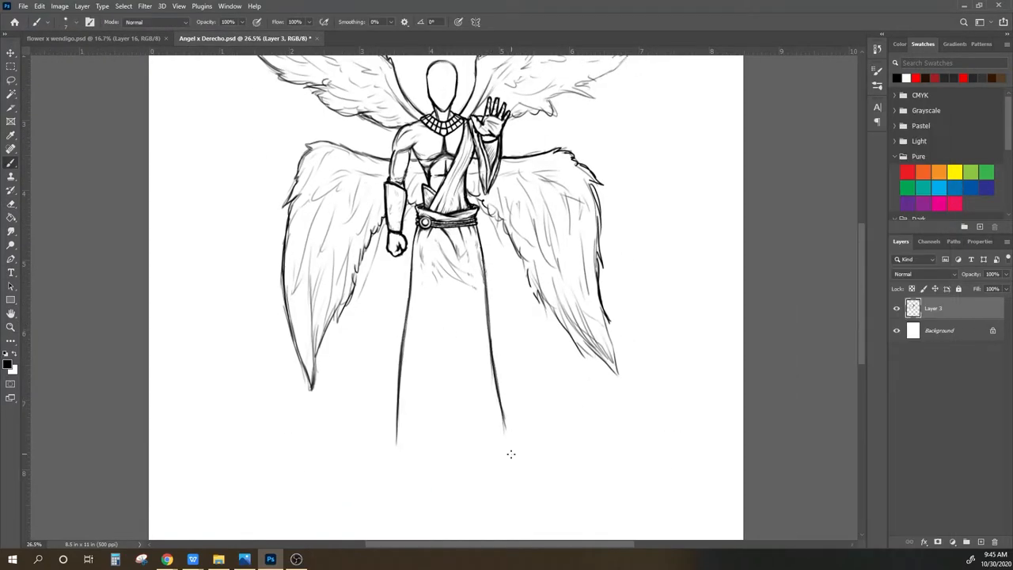
scroll(down, 3)
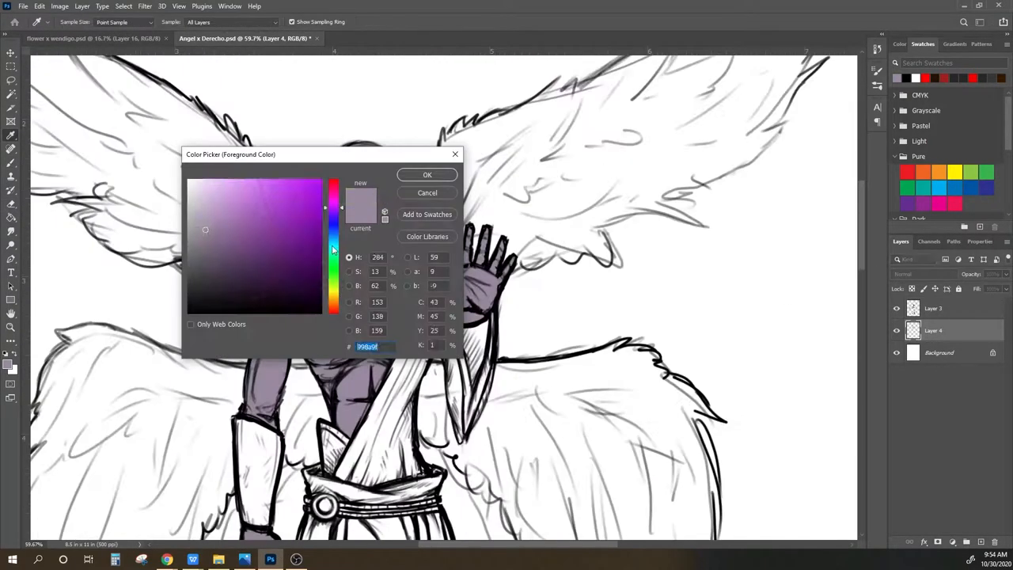
Choose #998a9f on Layer 4 and paint the angel's body with it
click(427, 174)
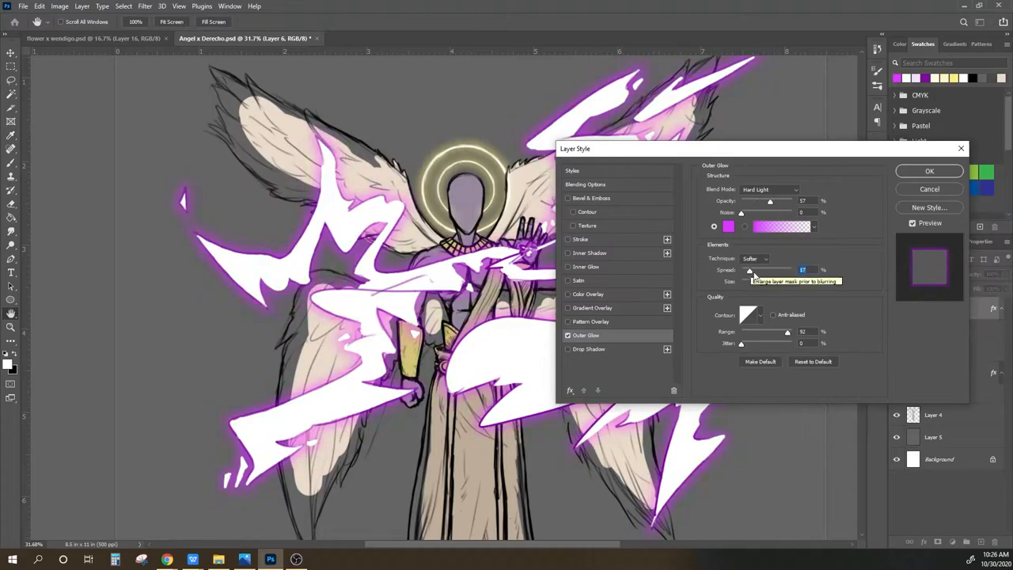
Adjust the spread of the purple Hard Light Outer Glow on the lightning bolts
click(929, 170)
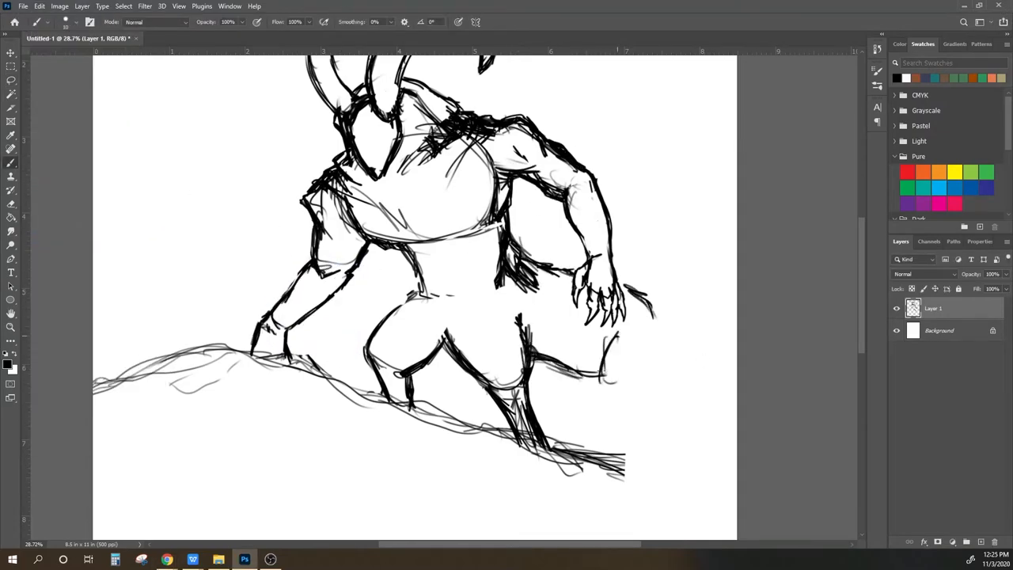
Rough in the horned creature's body, clawed hands and hill line on Layer 1
drag(514, 356, 672, 491)
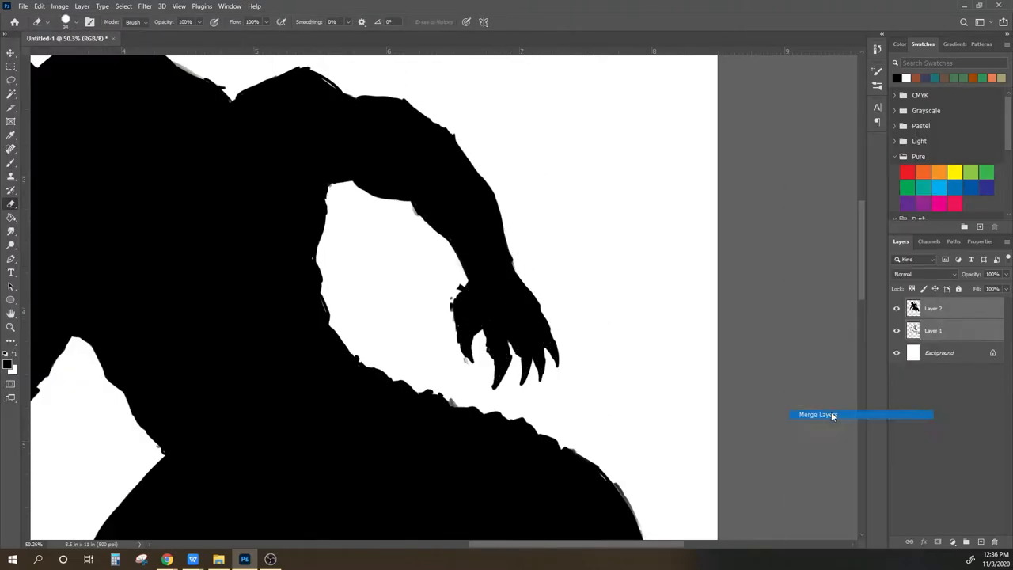
Merge Layer 1 and Layer 2 of the creature into one layer
click(817, 414)
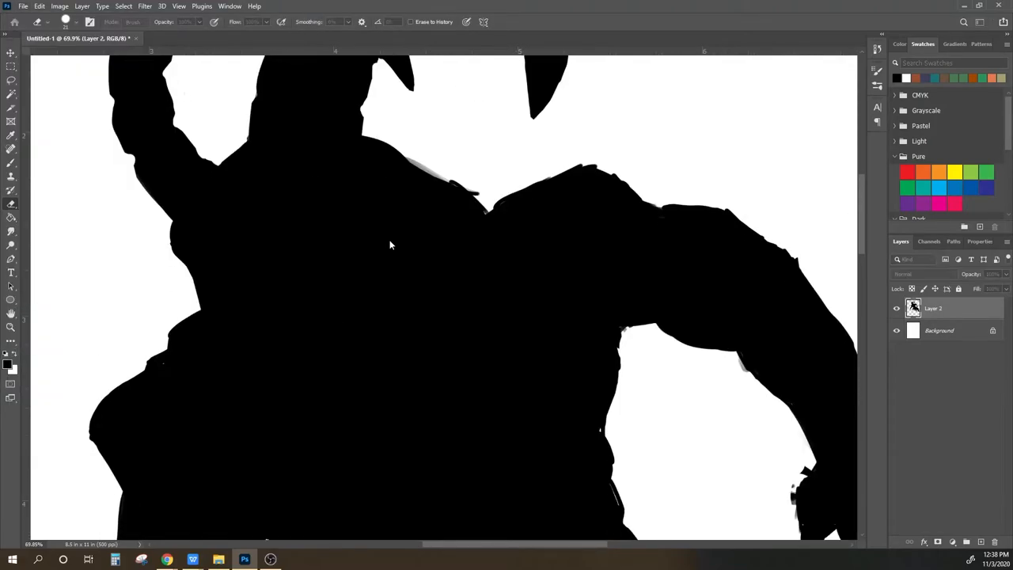
drag(458, 182, 595, 160)
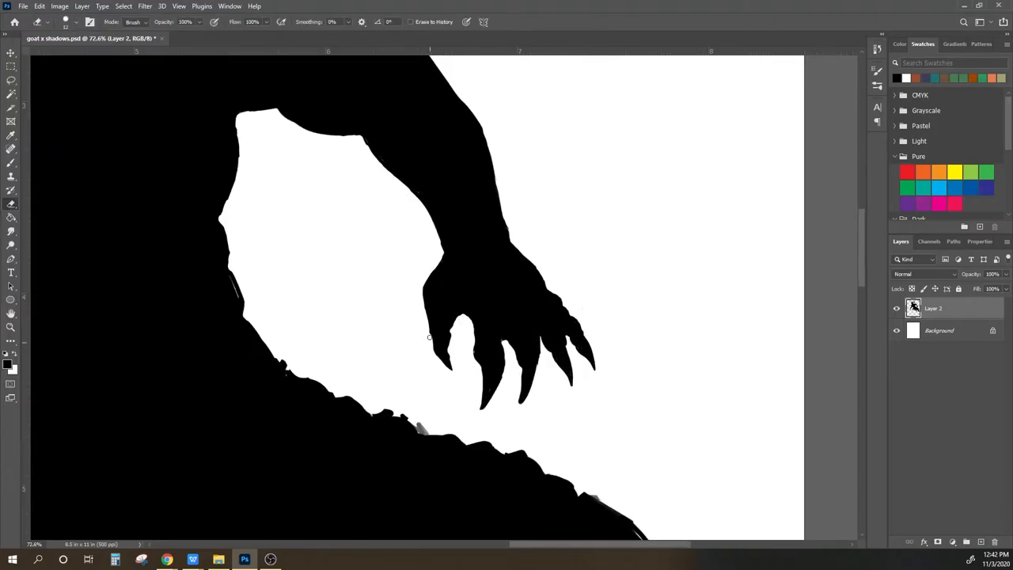
Erase stray edges on the creature's clawed hand
click(65, 21)
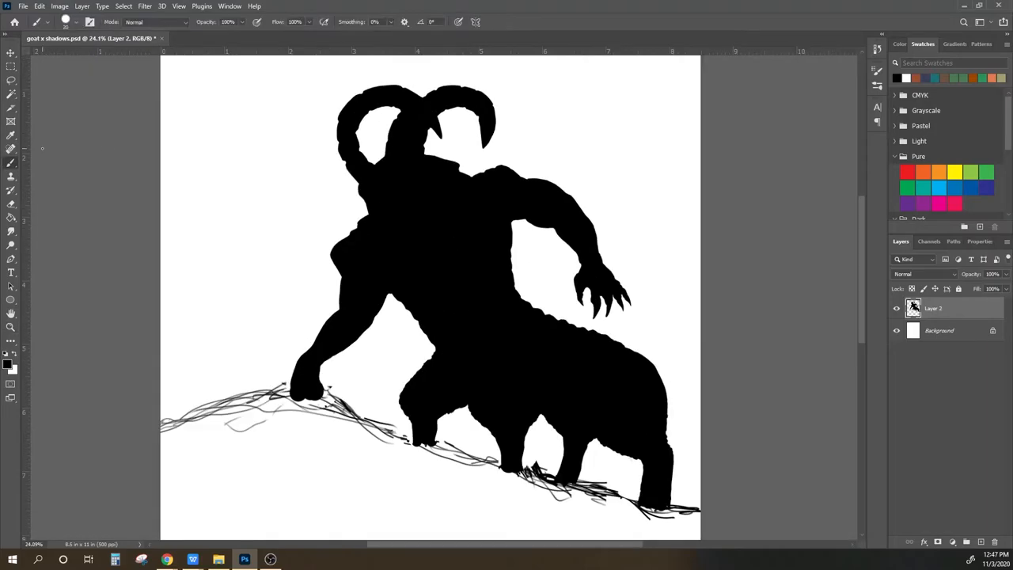
Soften the outline along the creature's back and arm with the eraser at 33% opacity
scroll(down, 3)
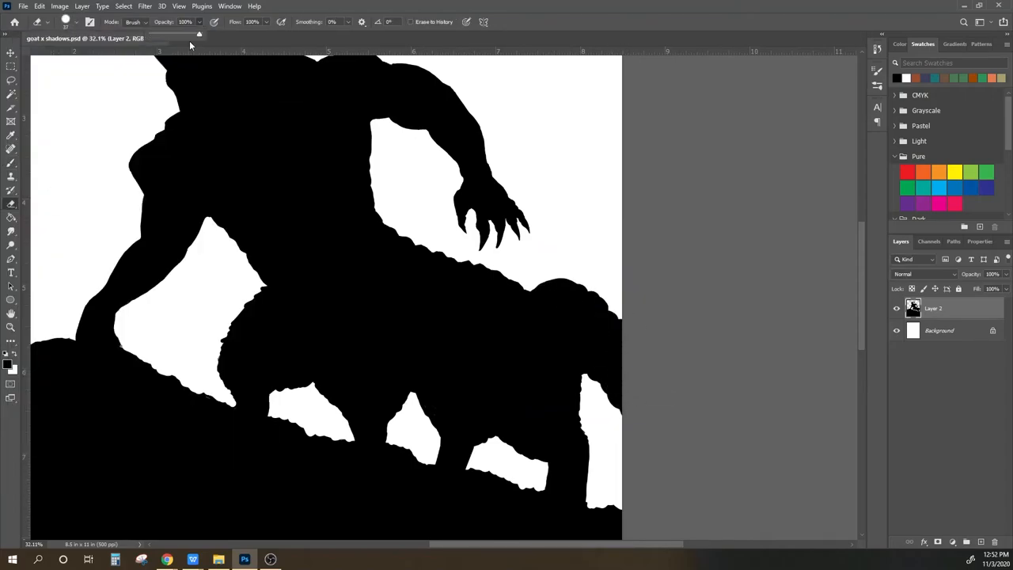
drag(578, 309, 581, 459)
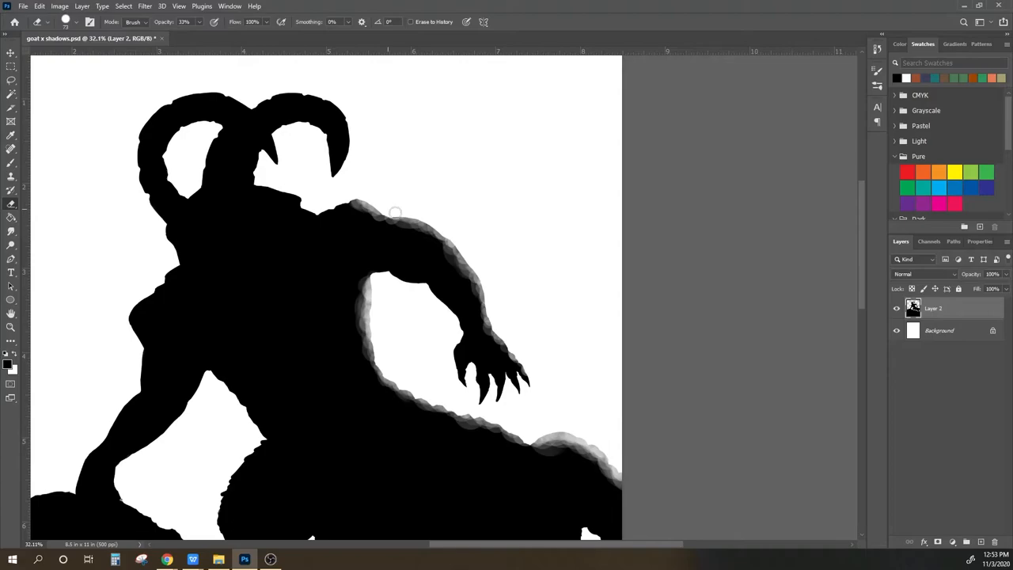
drag(395, 214, 194, 124)
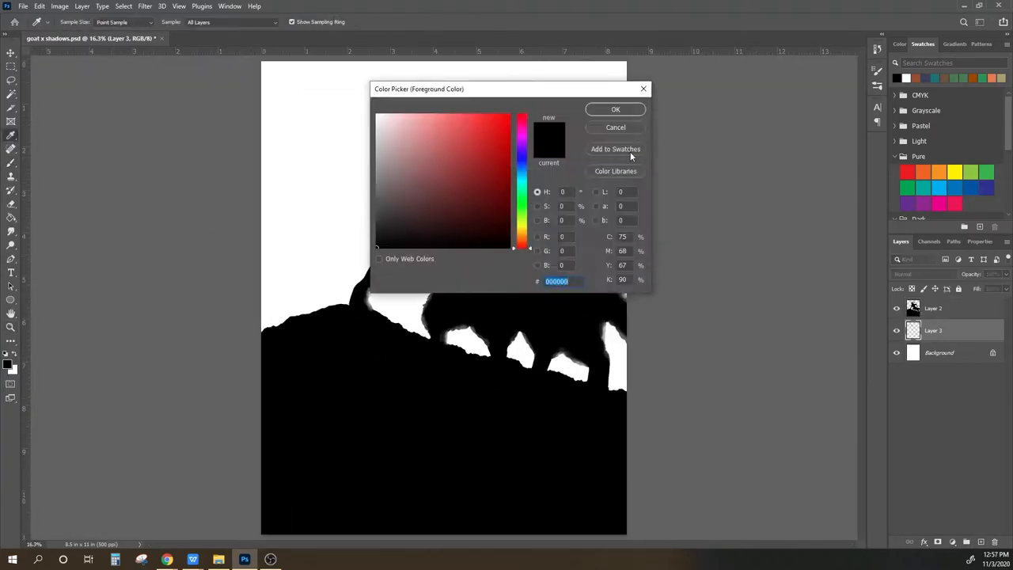
Confirm the dark blue fill colour for the background layer
click(615, 109)
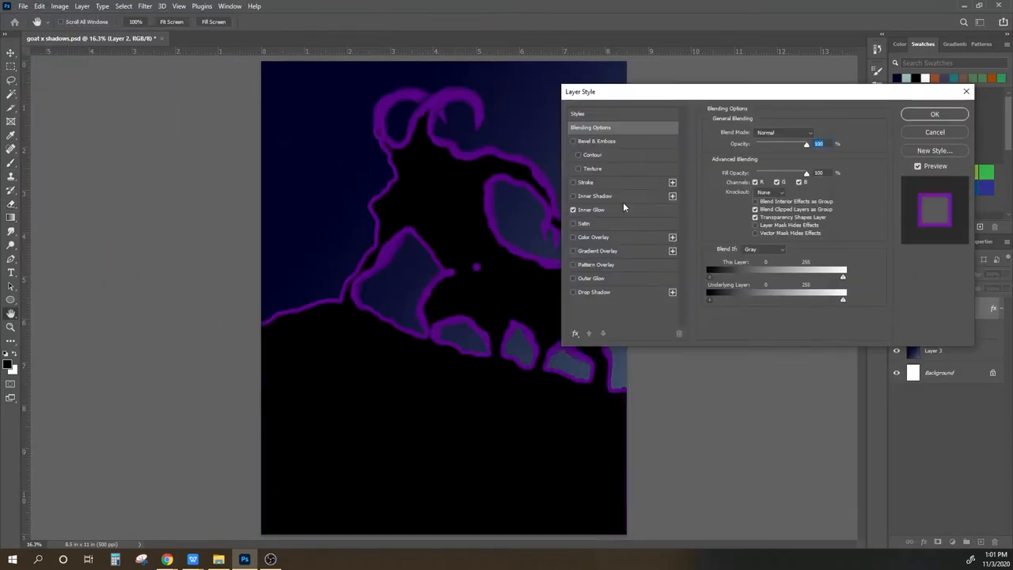
Adjust the Inner Glow settings of the goat silhouette's purple glow and confirm
click(934, 114)
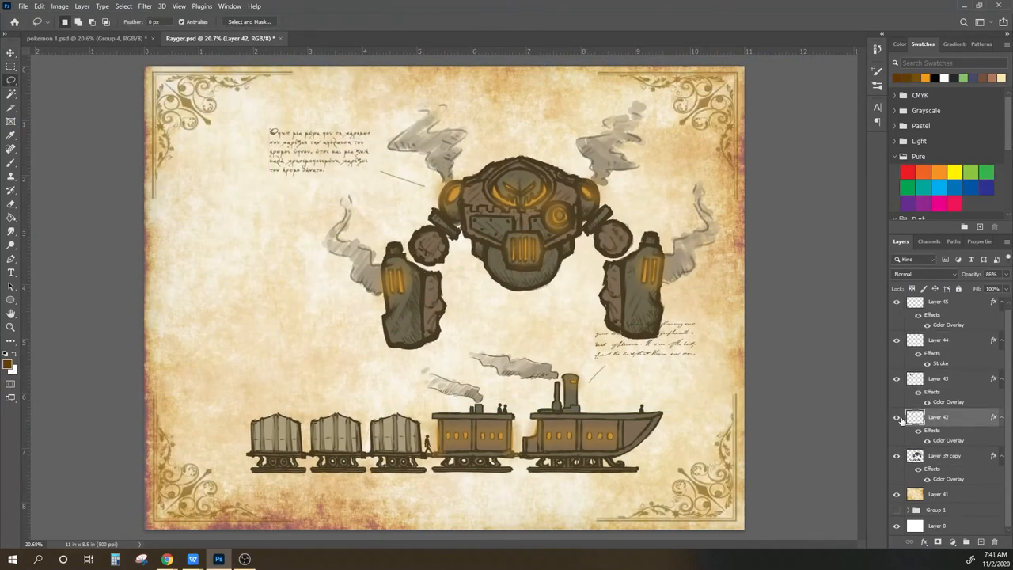
Toggle Layer 42's visibility and brush framing lines across the lead car's pointed front
click(941, 455)
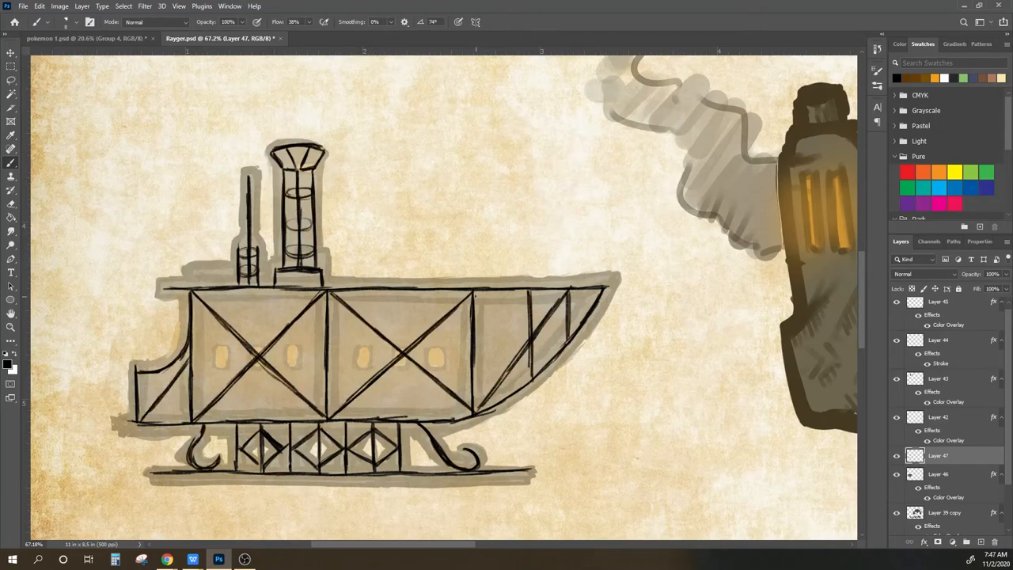
drag(475, 301, 554, 372)
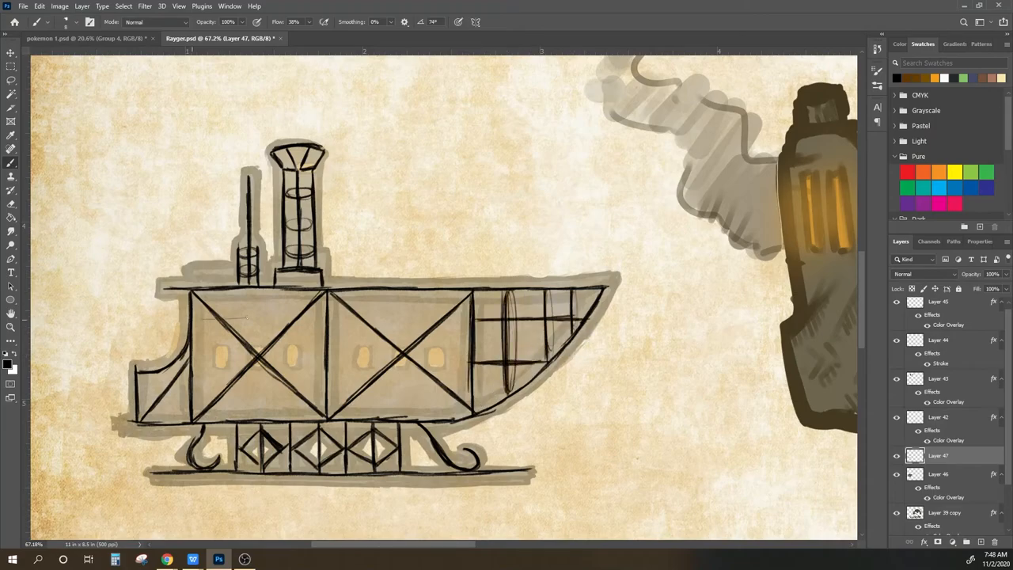